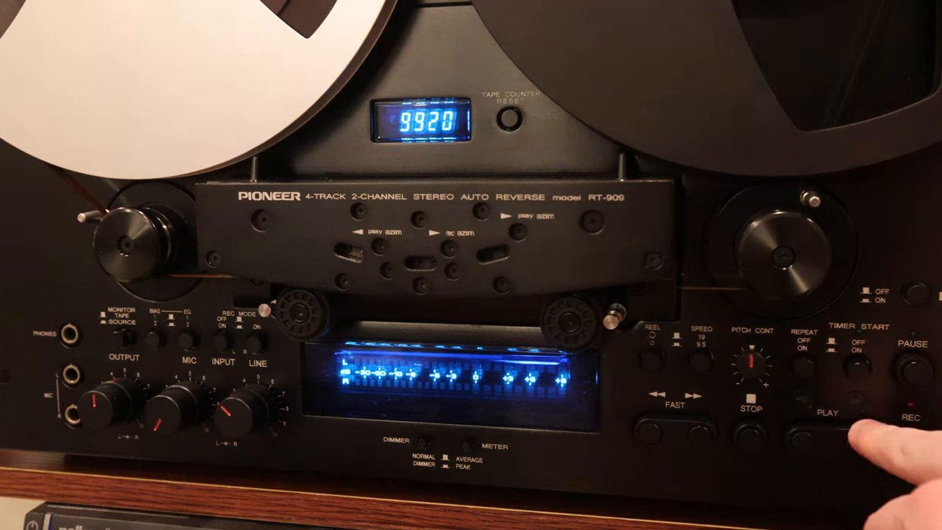
pyautogui.click(828, 401)
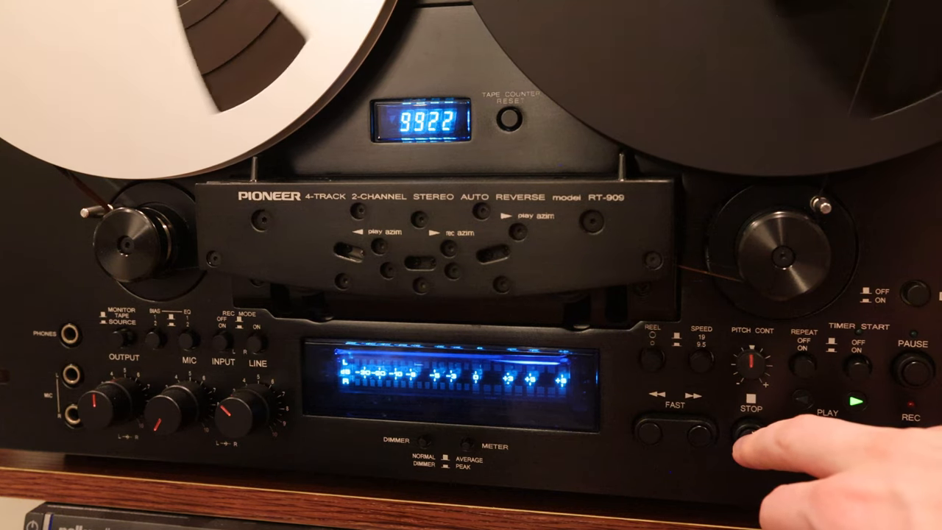
pyautogui.click(750, 402)
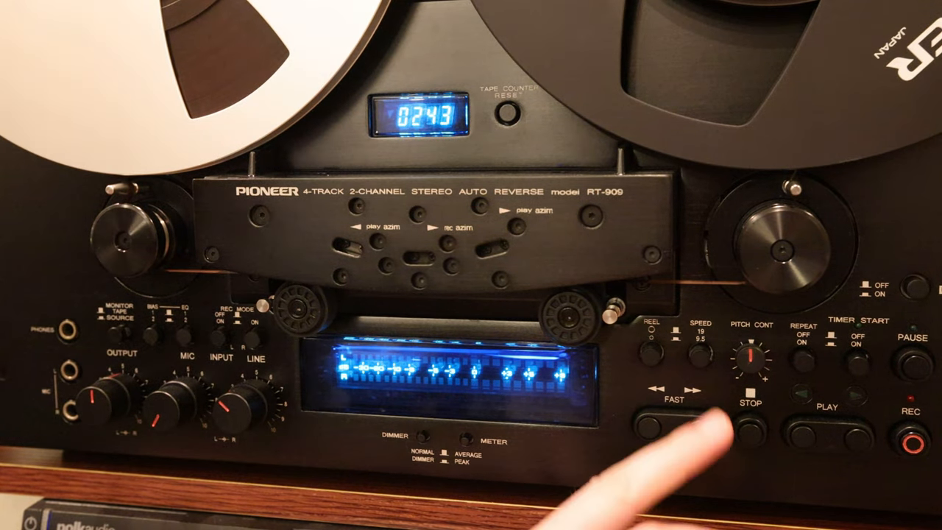